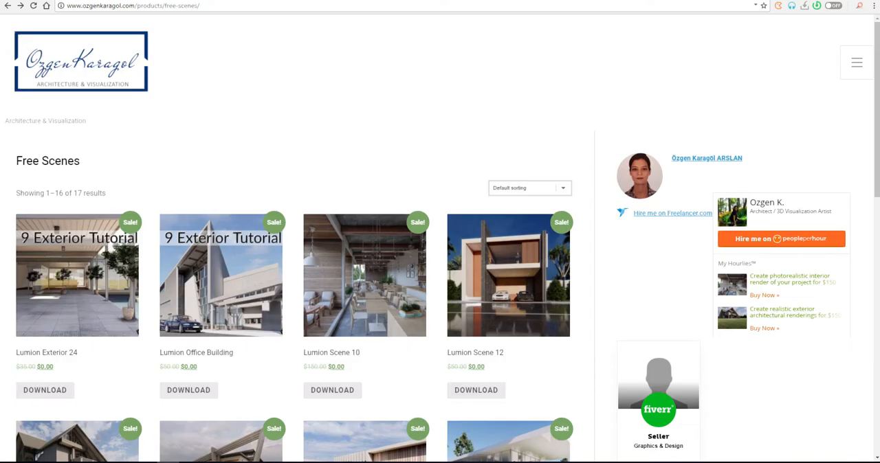
Go to the Share Textures channel's Videos listing of uploads.
{"action": "scroll", "scroll_direction": "down", "scroll_amount": 3}
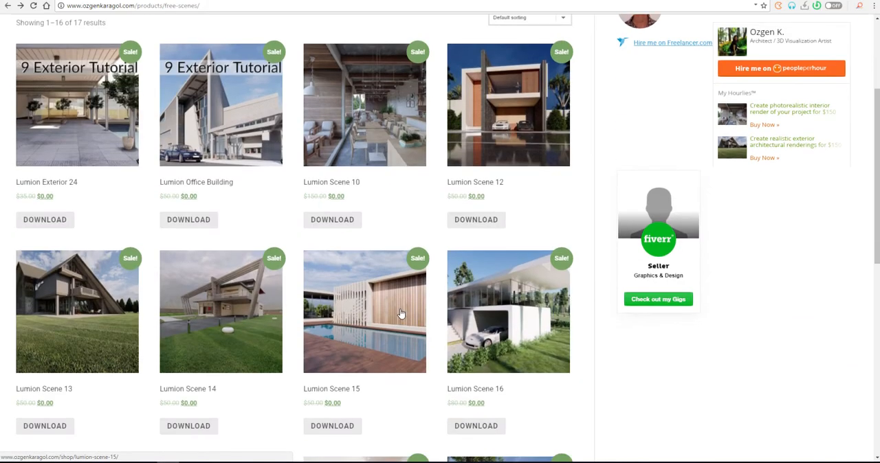
{"action": "scroll", "scroll_direction": "down", "scroll_amount": 3}
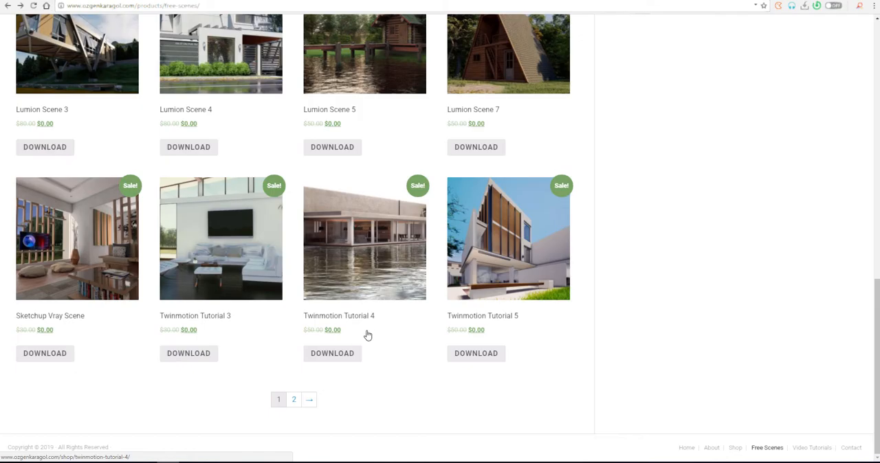
{"action": "left_click", "coordinate": [294, 399]}
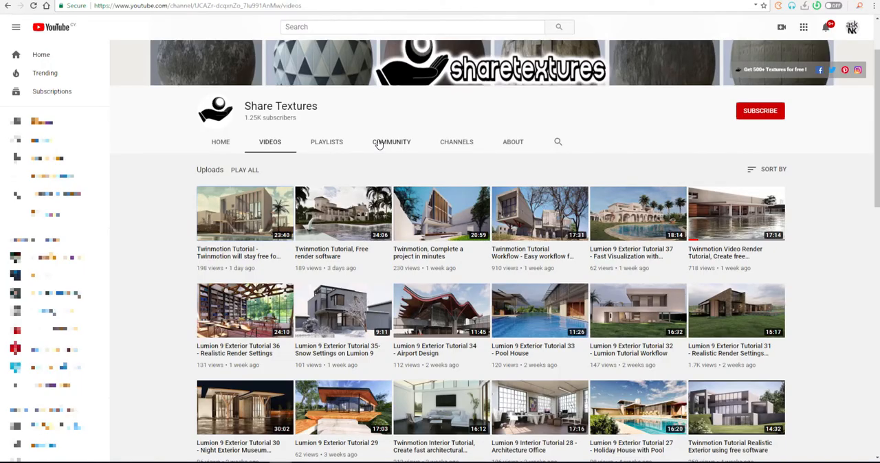
Scroll down through the channel's Lumion and Twinmotion tutorial uploads.
{"action": "scroll", "scroll_direction": "down", "scroll_amount": 3}
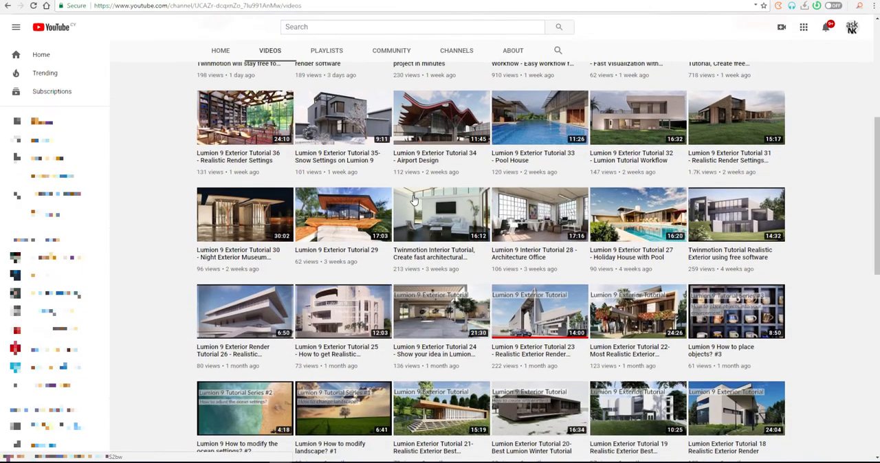
{"action": "scroll", "scroll_direction": "down", "scroll_amount": 3}
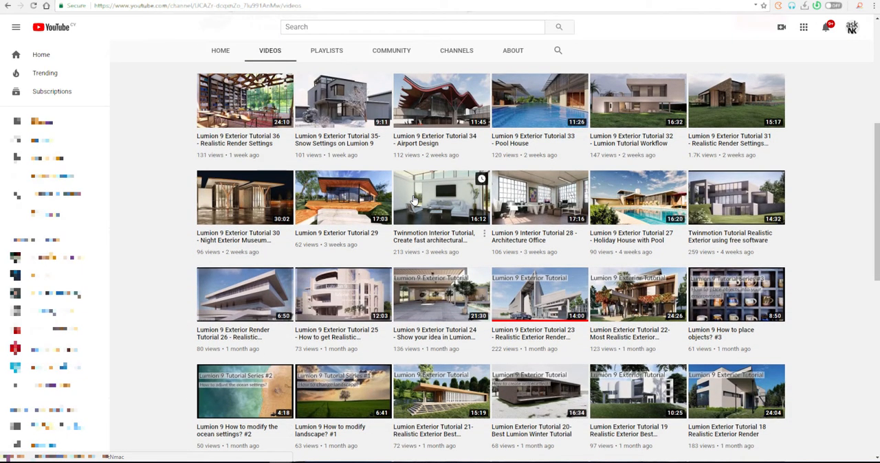
{"action": "scroll", "scroll_direction": "down", "scroll_amount": 3}
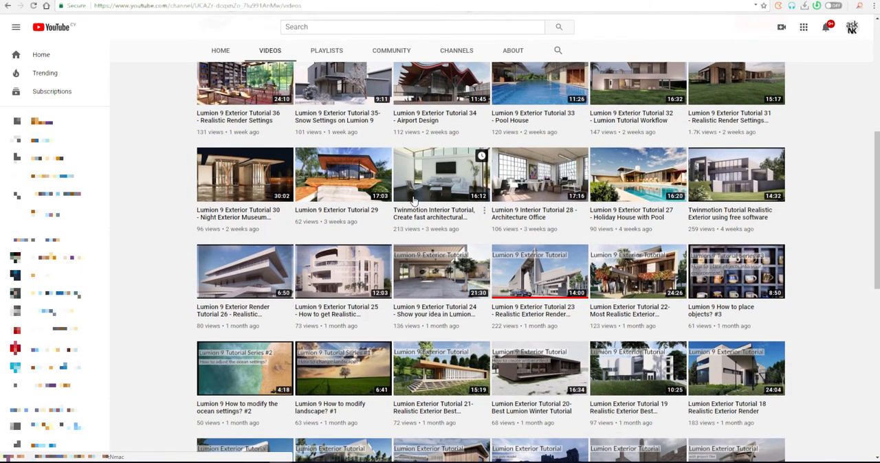
{"action": "scroll", "scroll_direction": "down", "scroll_amount": 3}
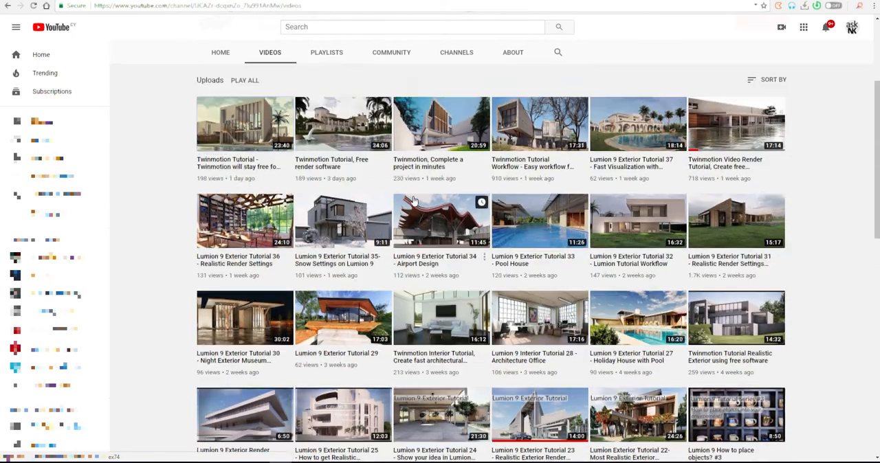
{"action": "scroll", "scroll_direction": "down", "scroll_amount": 3}
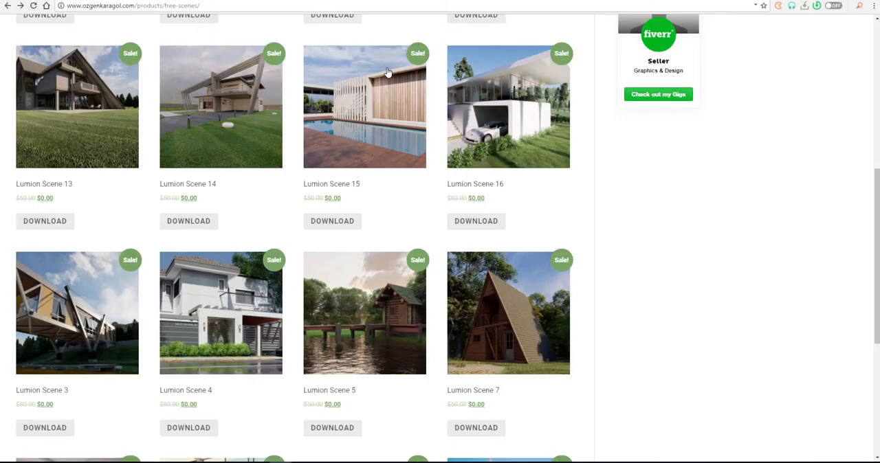
Scroll through the Lumion scene listings on the Free Scenes page.
{"action": "scroll", "scroll_direction": "down", "scroll_amount": 3}
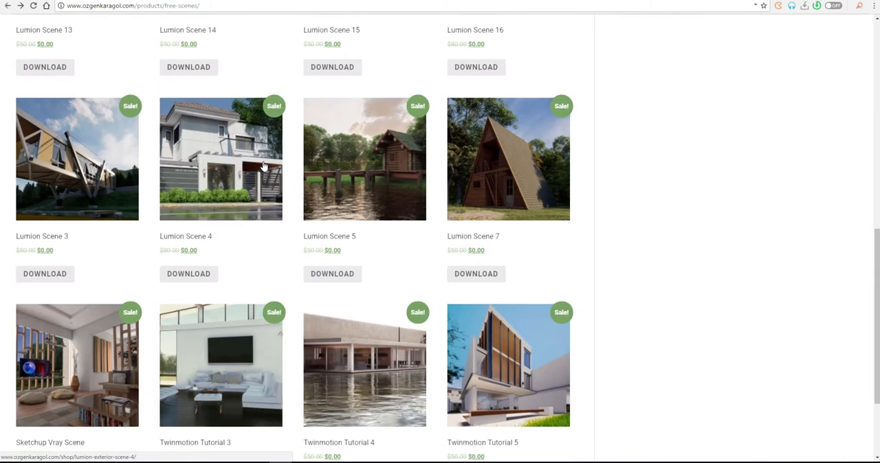
{"action": "scroll", "scroll_direction": "down", "scroll_amount": 3}
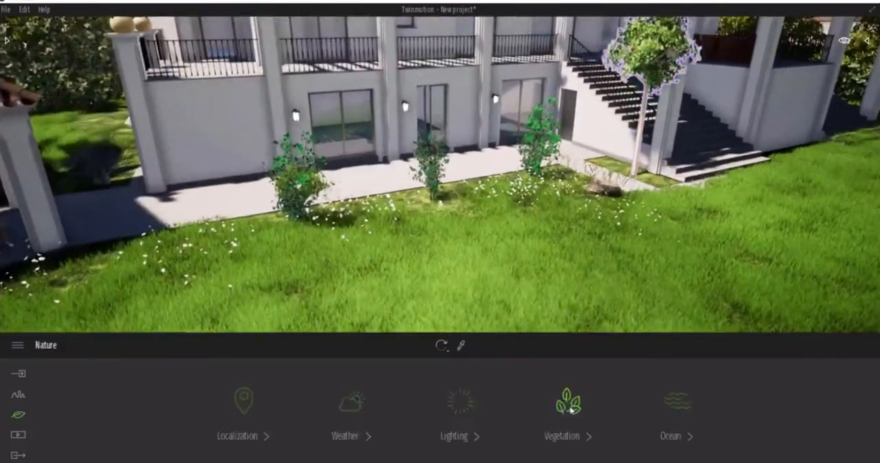
{"action": "left_click", "coordinate": [561, 406]}
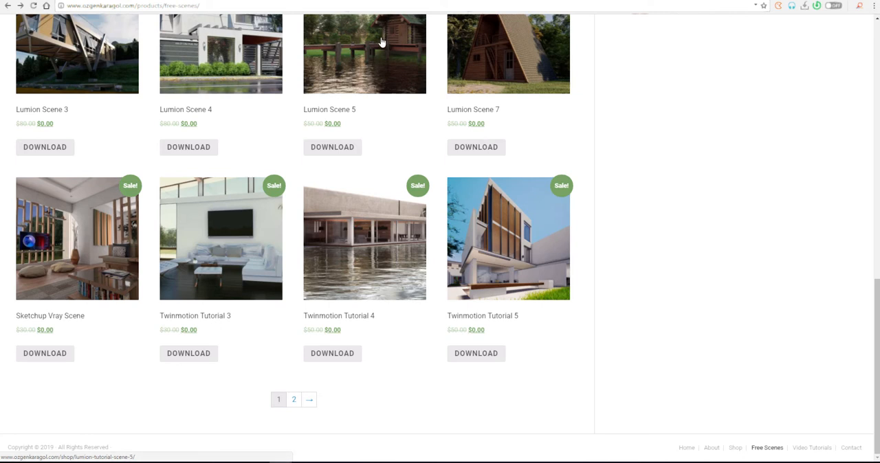
{"action": "mouse_move", "coordinate": [386, 58]}
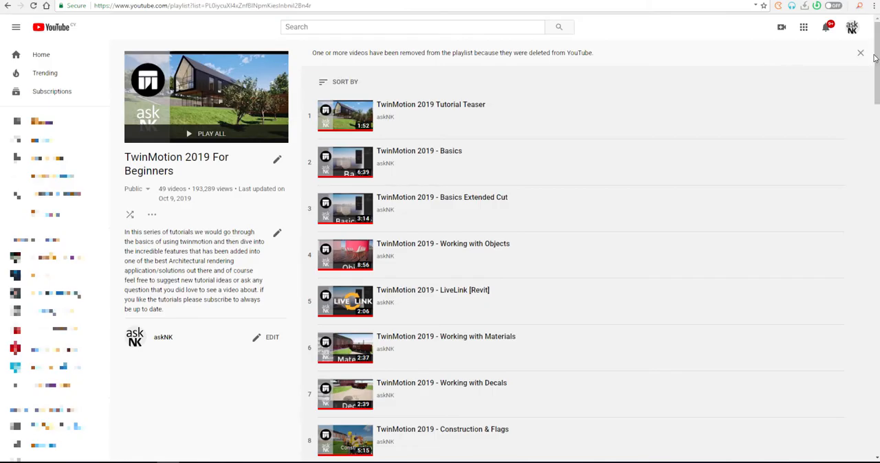
Scroll down the TwinMotion 2019 For Beginners playlist to around video 35.
{"action": "scroll", "scroll_direction": "down", "scroll_amount": 3}
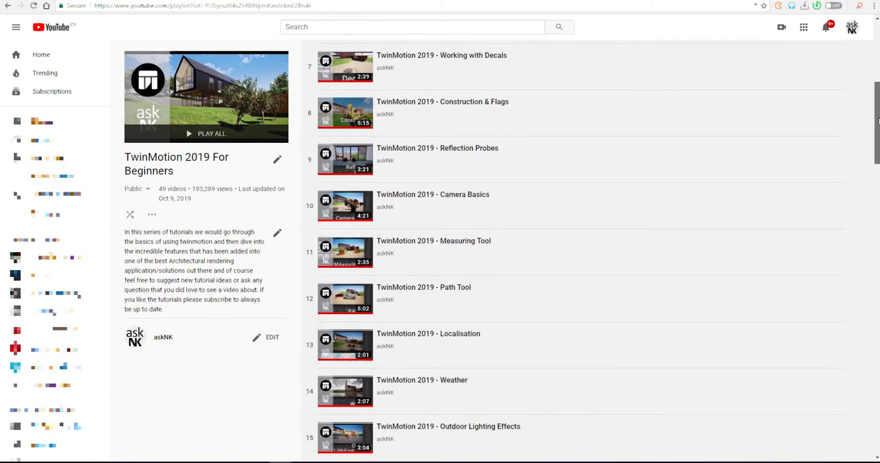
{"action": "scroll", "scroll_direction": "down", "scroll_amount": 3}
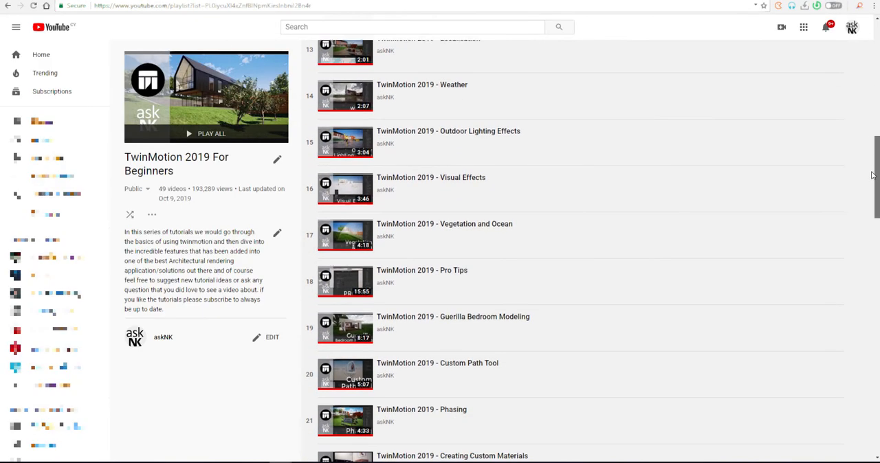
{"action": "scroll", "scroll_direction": "down", "scroll_amount": 3}
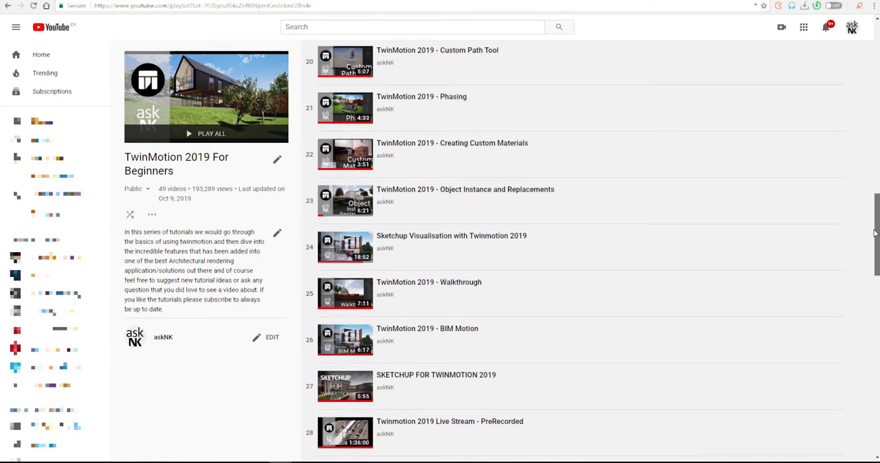
{"action": "scroll", "scroll_direction": "down", "scroll_amount": 3}
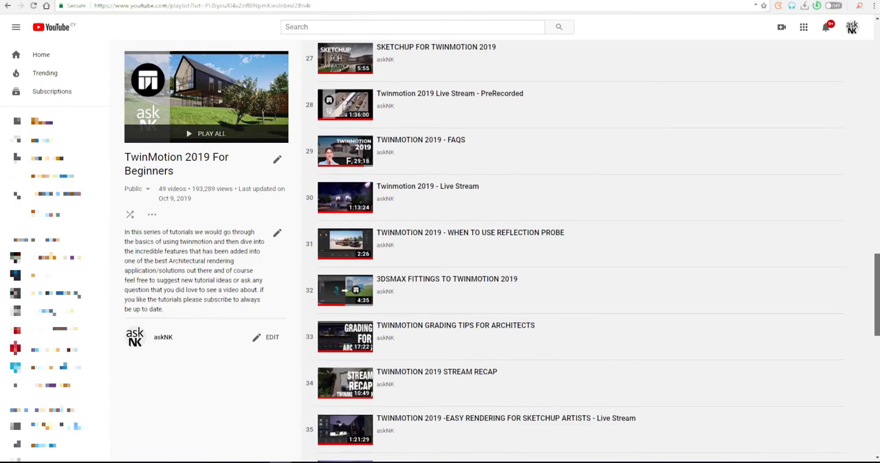
{"action": "scroll", "scroll_direction": "down", "scroll_amount": 3}
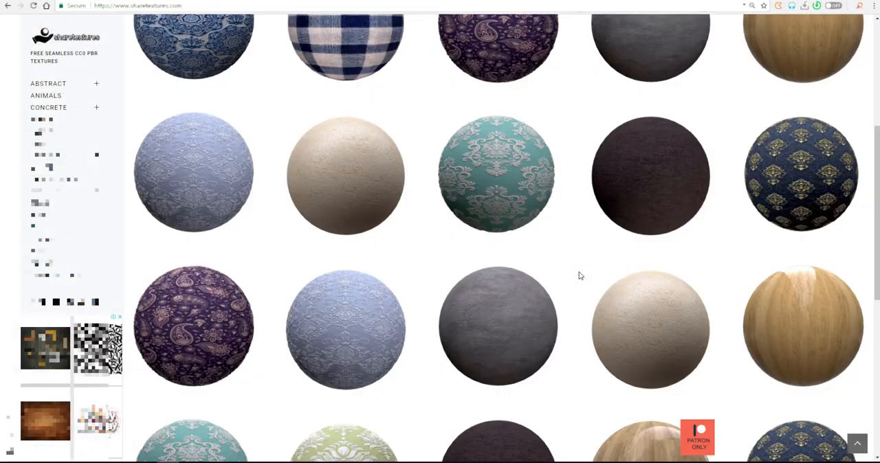
Browse the grid of PBR material sphere previews on sharetextures.com.
{"action": "scroll", "scroll_direction": "down", "scroll_amount": 3}
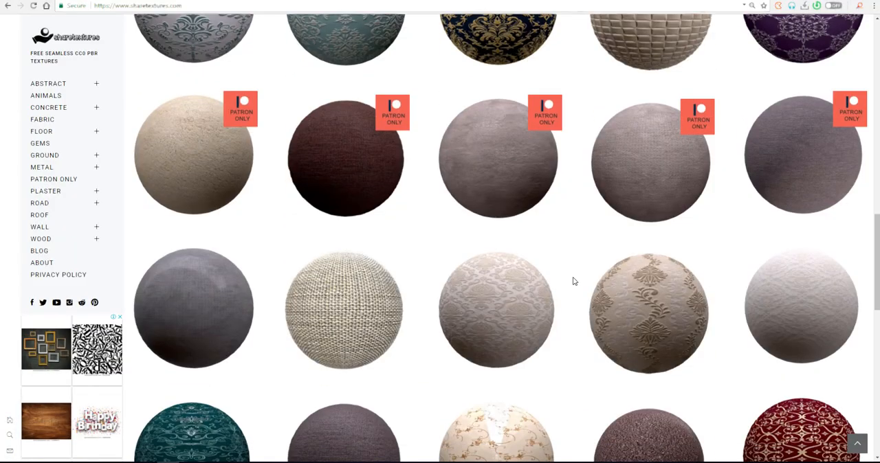
{"action": "left_click", "coordinate": [344, 309]}
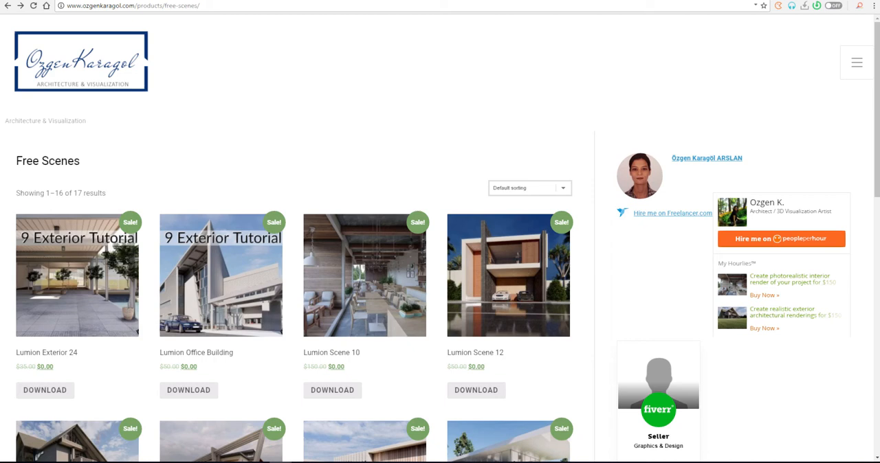
Scroll to the end of page one showing Twinmotion Tutorial scenes 3–5.
{"action": "scroll", "scroll_direction": "down", "scroll_amount": 3}
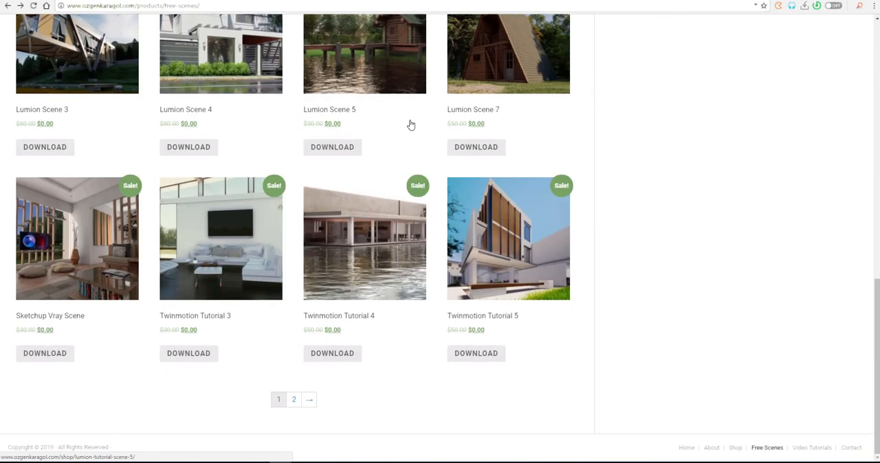